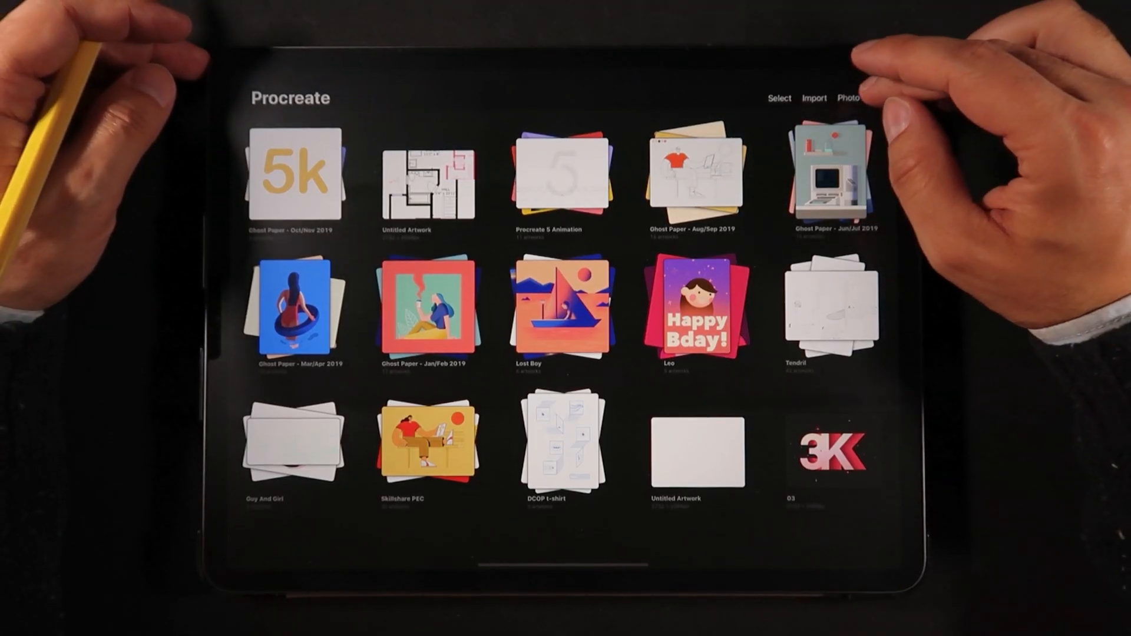
Import the thumbs-up sketch photo from Photos and open the new artwork.
click(848, 97)
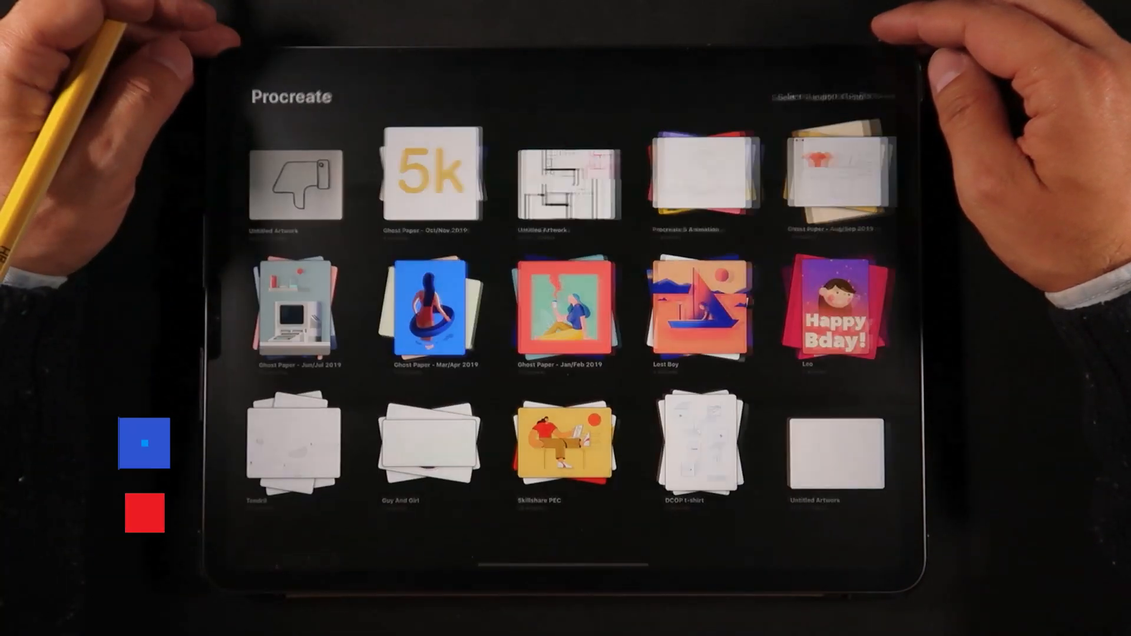
click(292, 184)
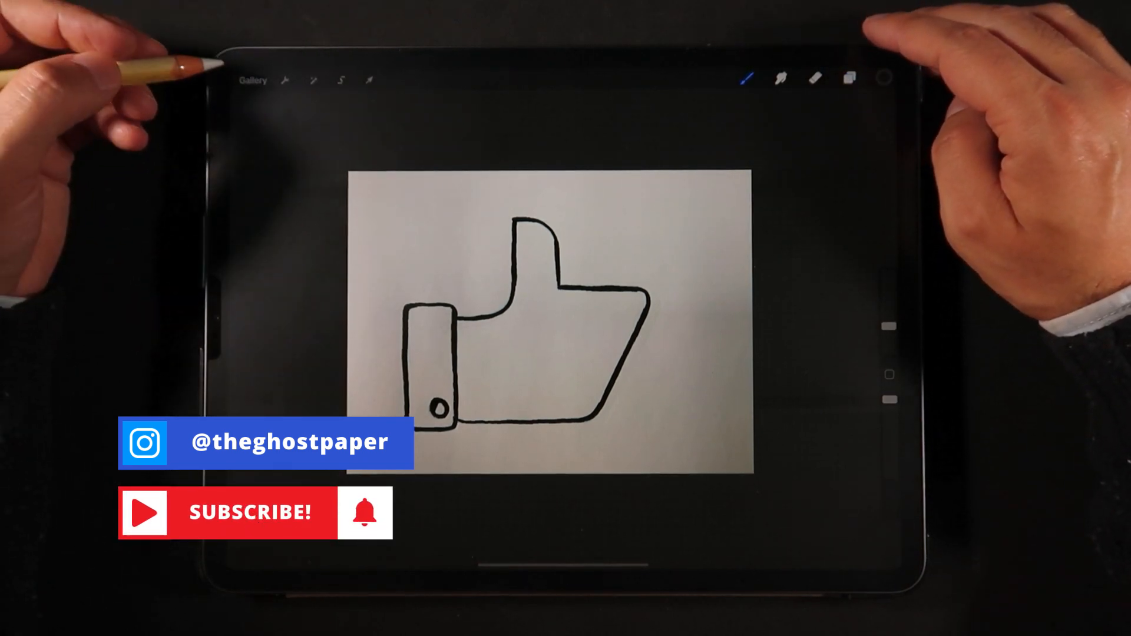
Scale down and reposition the sketch photo with Freeform Transform and Magnetics.
click(369, 79)
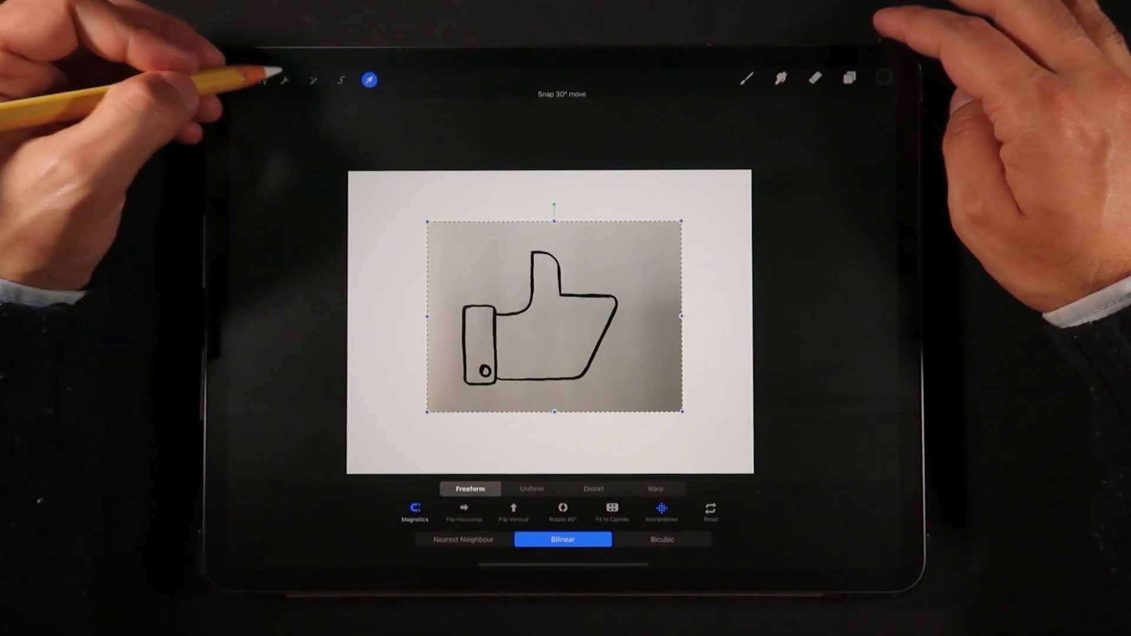
click(286, 79)
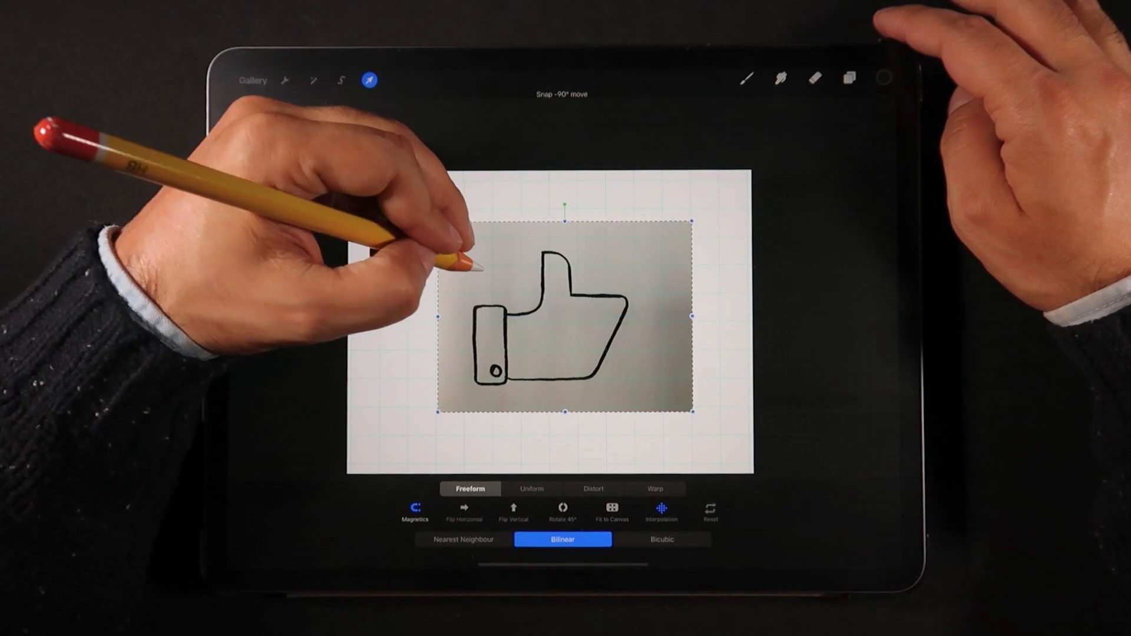
click(368, 80)
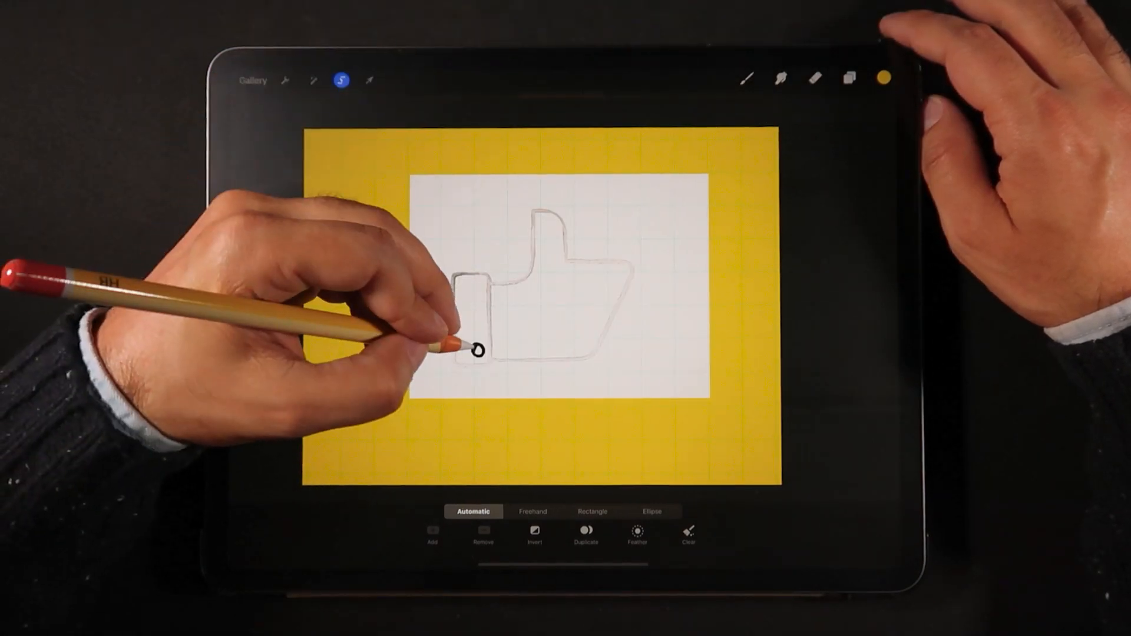
Automatically select the sketch's black lines, including the small circle.
click(848, 78)
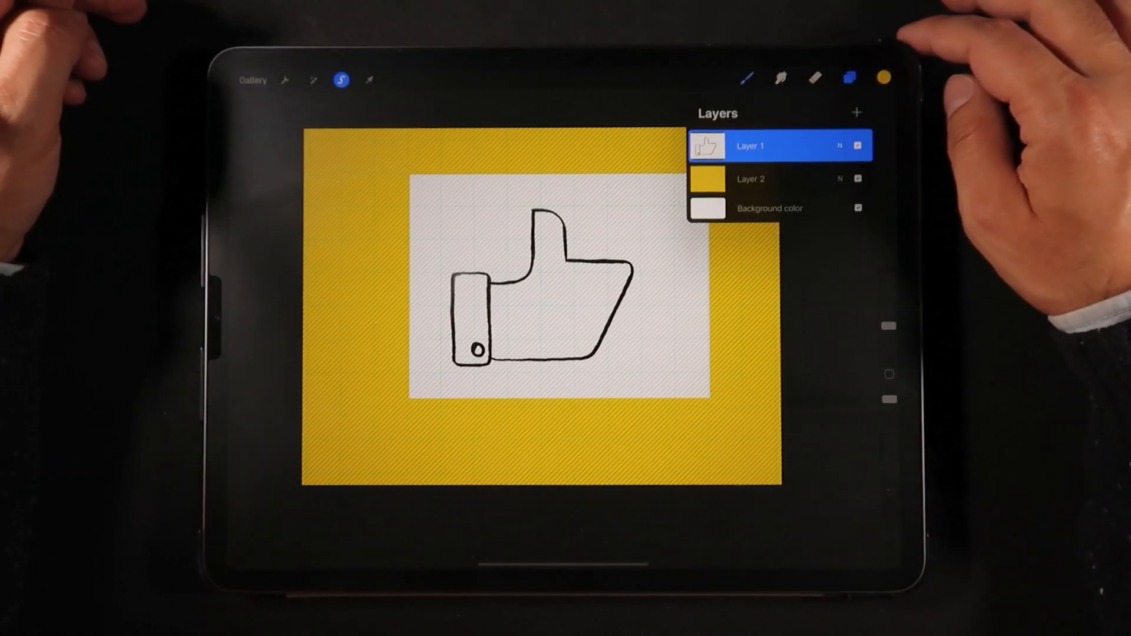
Fill the selection with red on a new layer and hide the sketch photo layer.
click(857, 113)
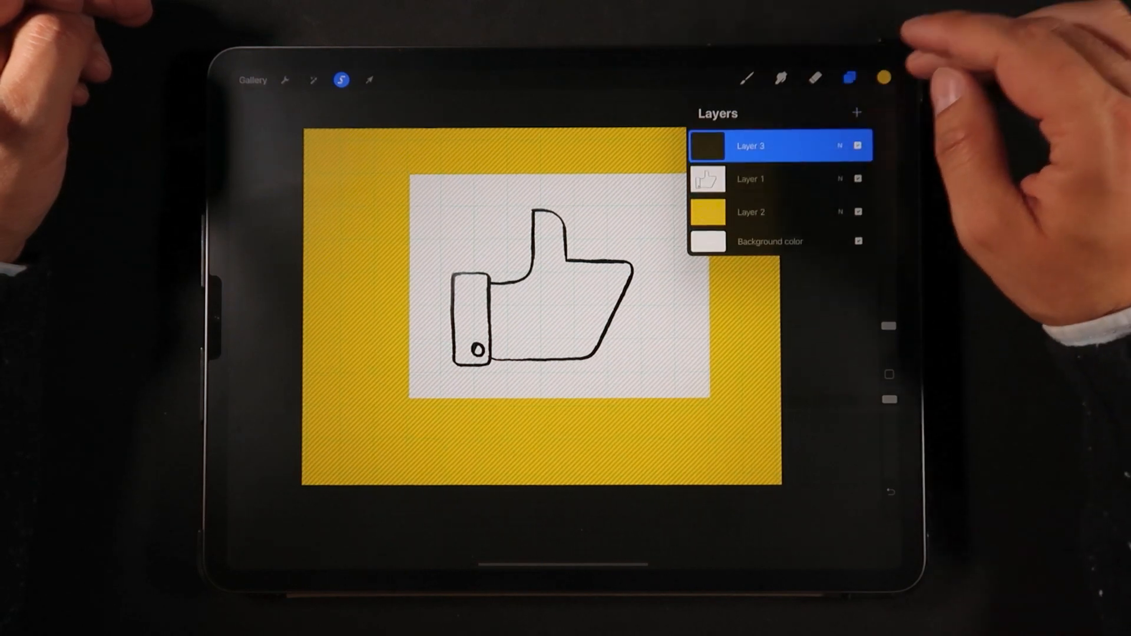
click(884, 78)
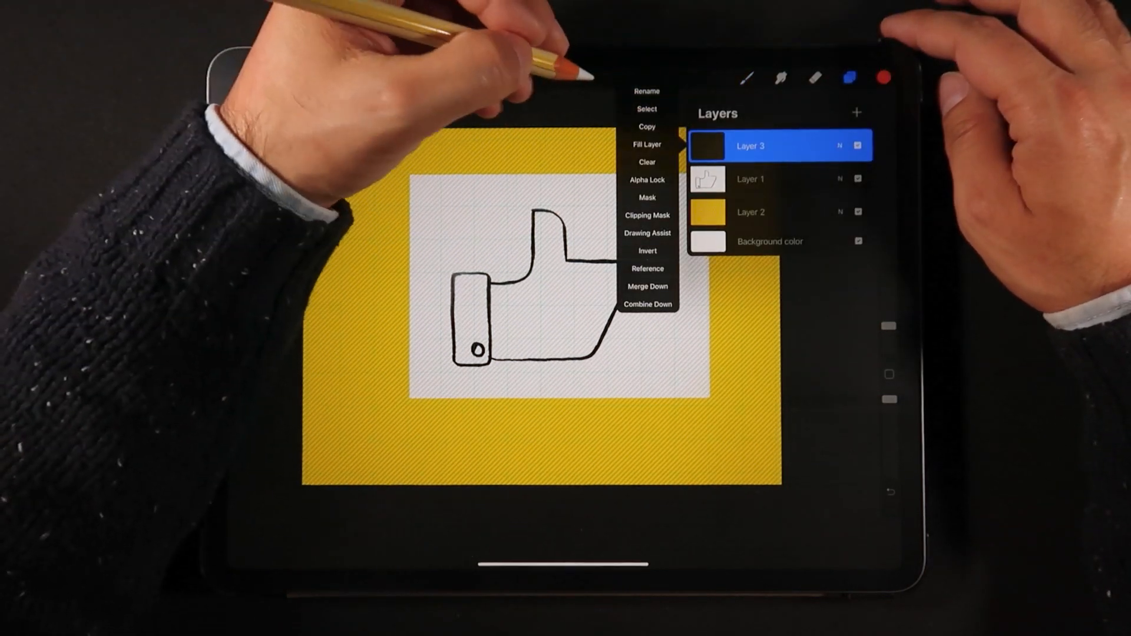
click(646, 143)
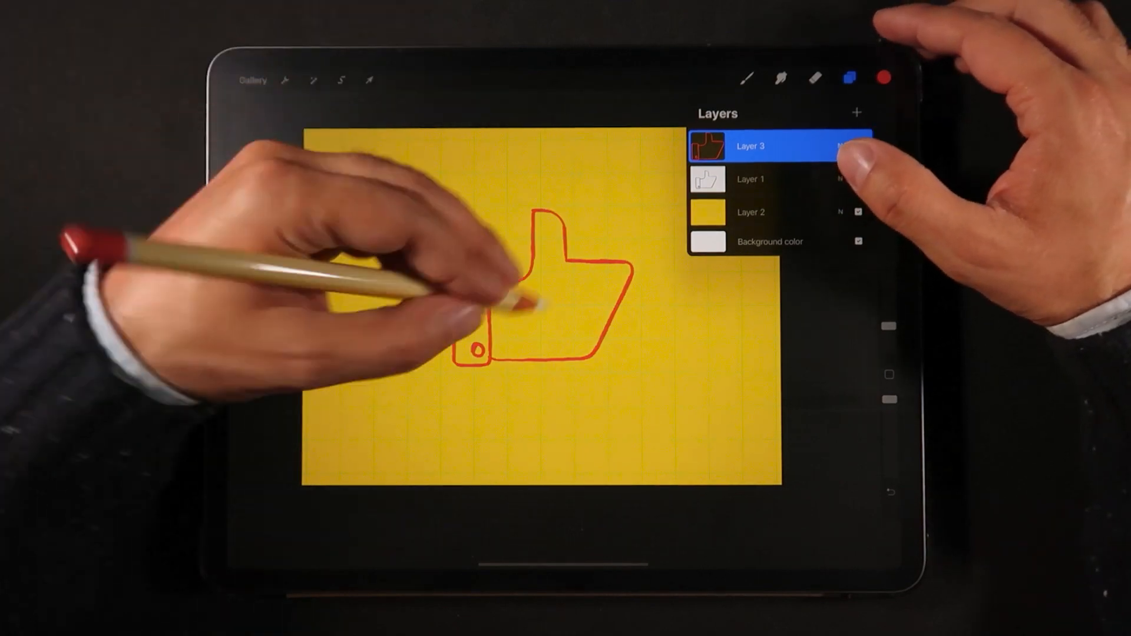
click(285, 79)
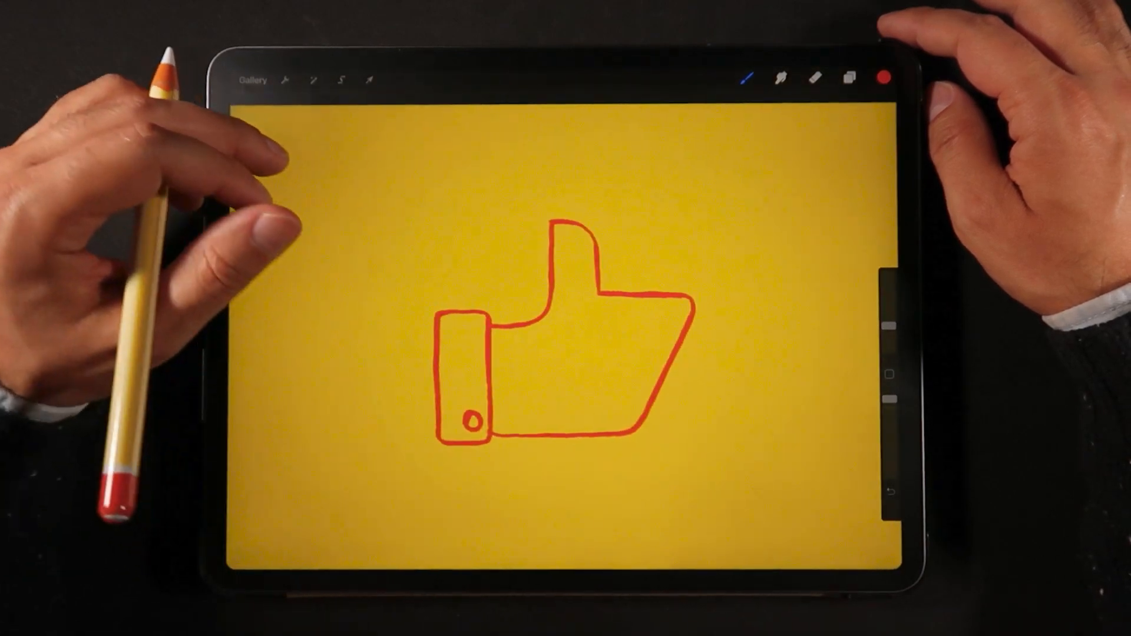
mouse_move(180, 252)
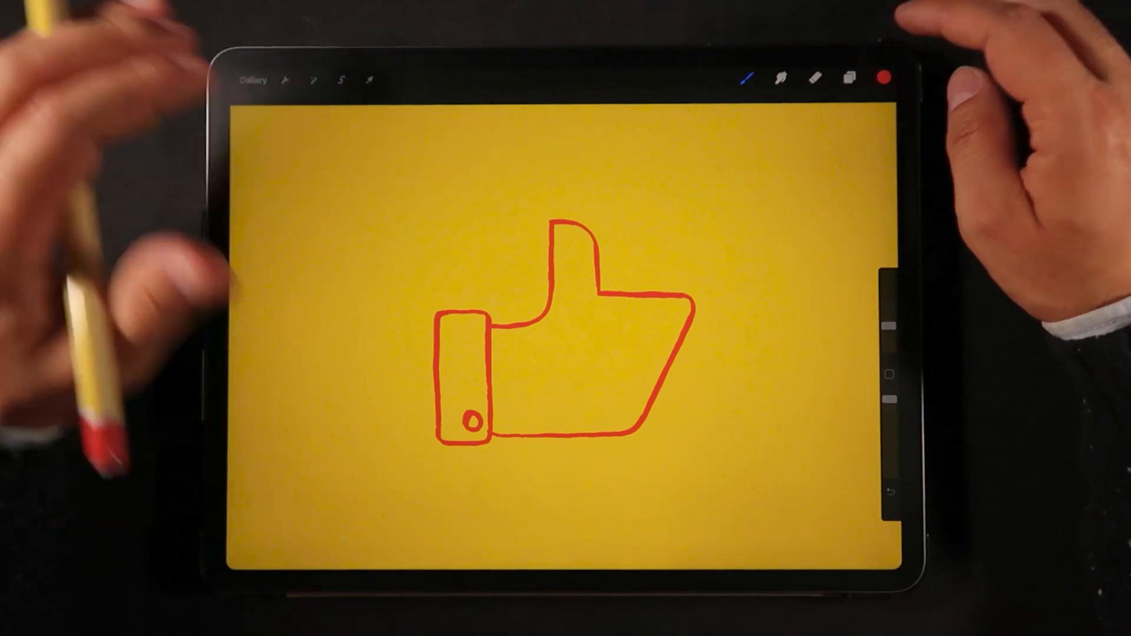
click(849, 78)
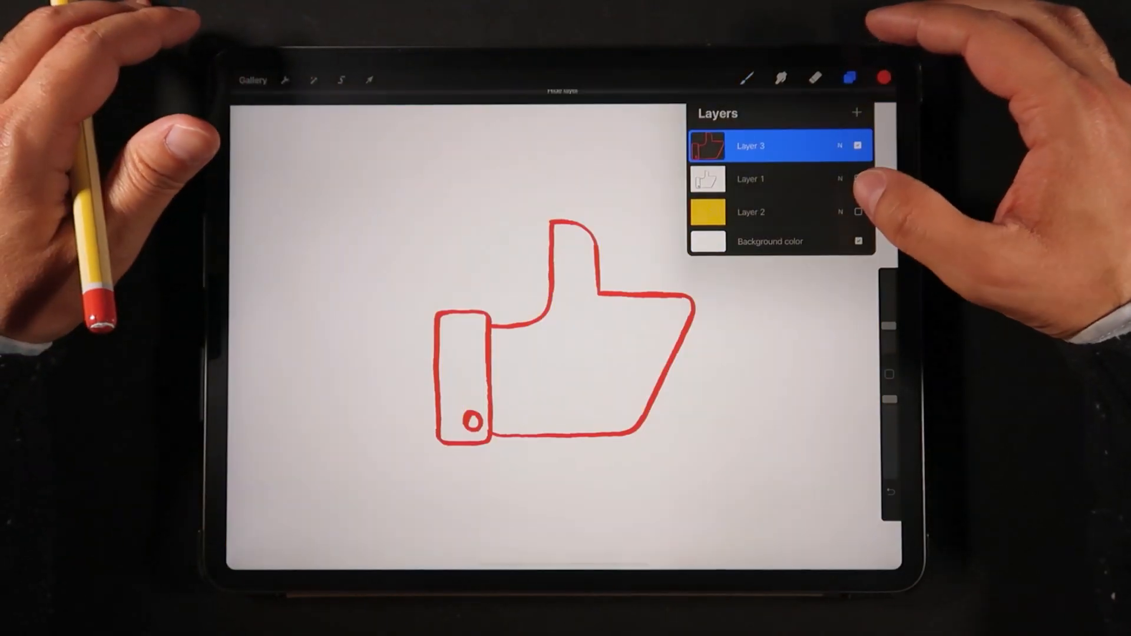
click(858, 211)
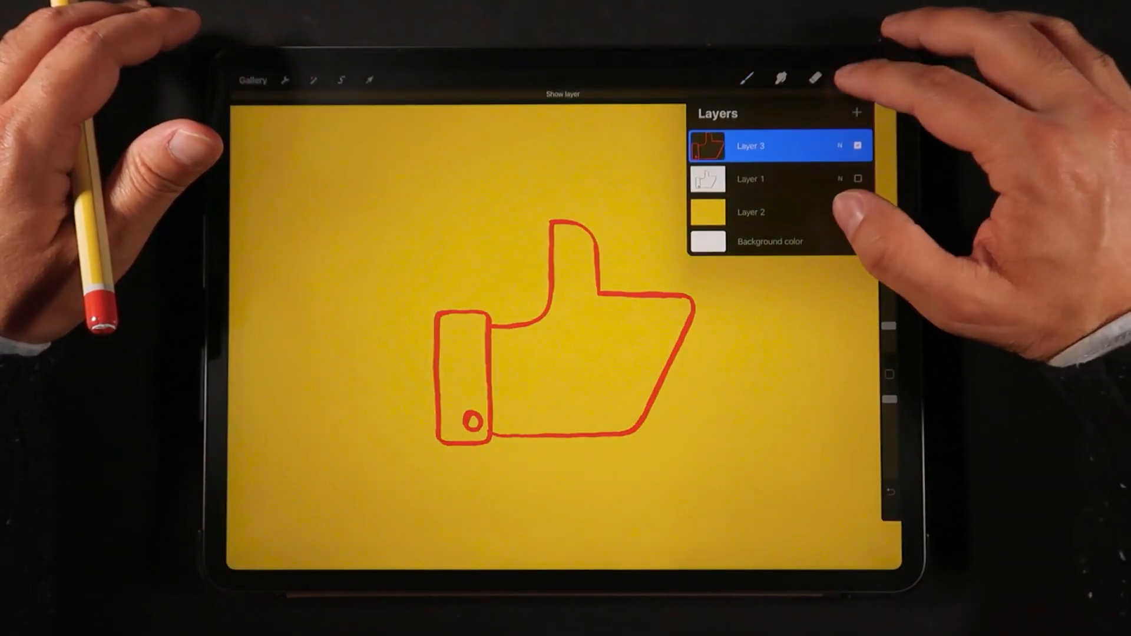